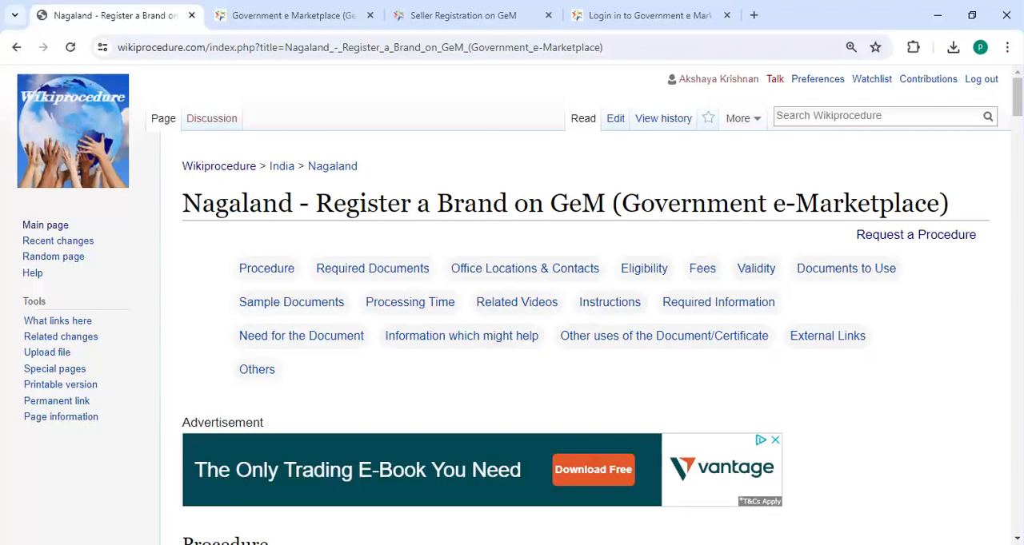
pyautogui.scroll(-3)
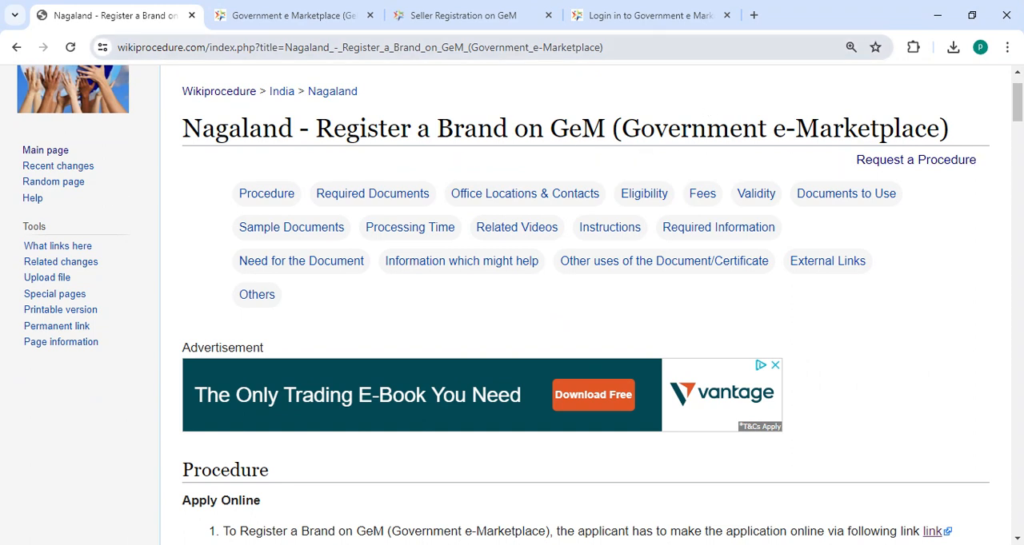
pyautogui.click(359, 48)
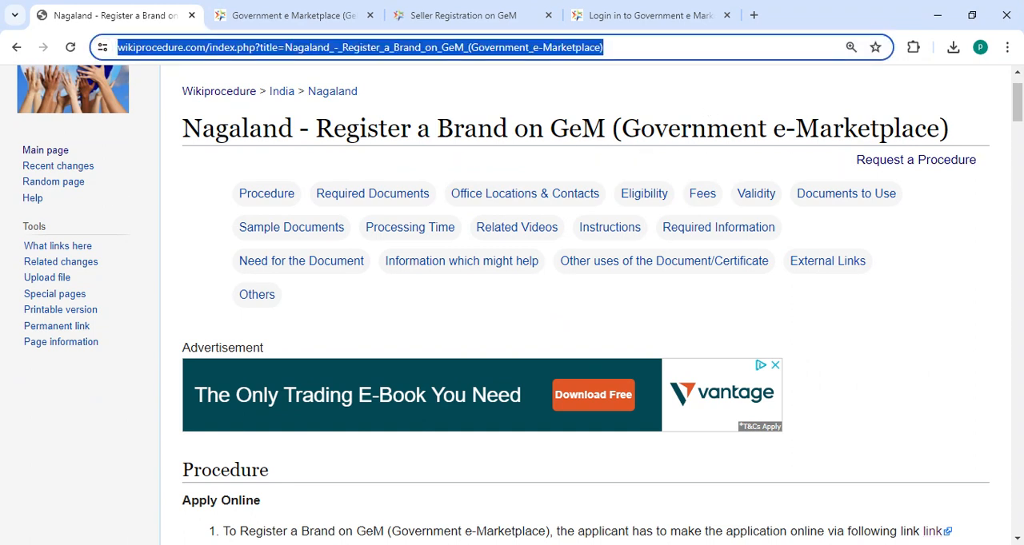
pyautogui.scroll(-3)
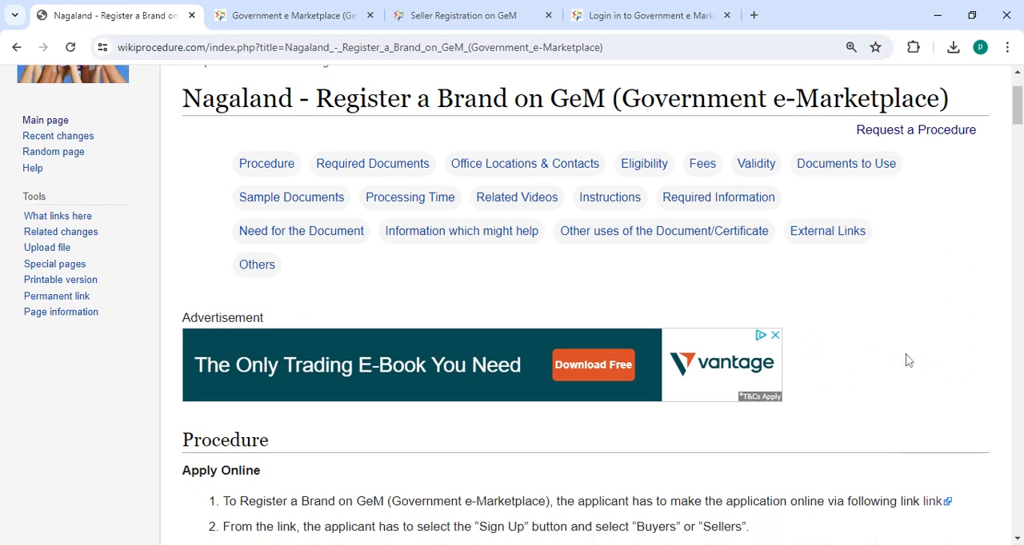
pyautogui.scroll(-3)
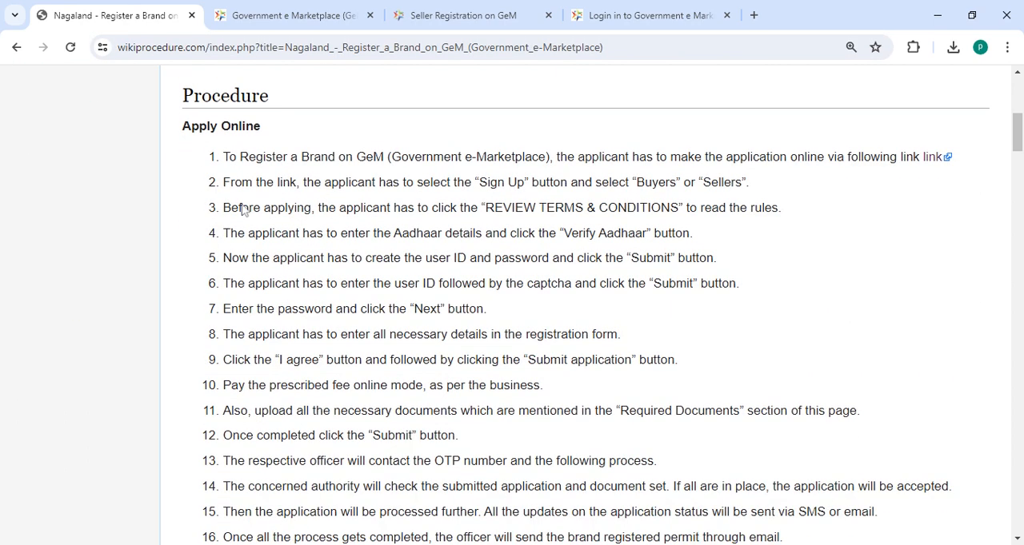
pyautogui.moveTo(933, 157)
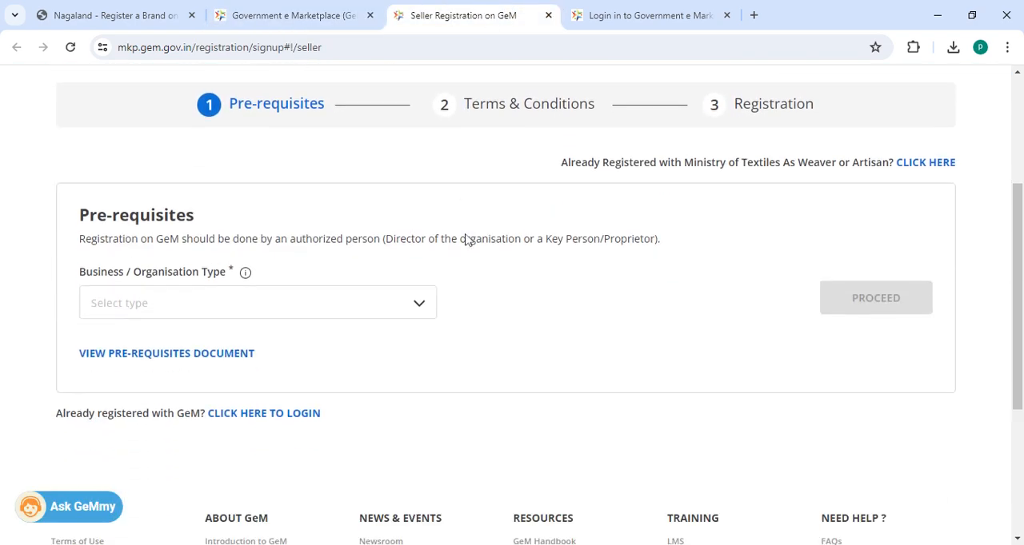
pyautogui.moveTo(331, 312)
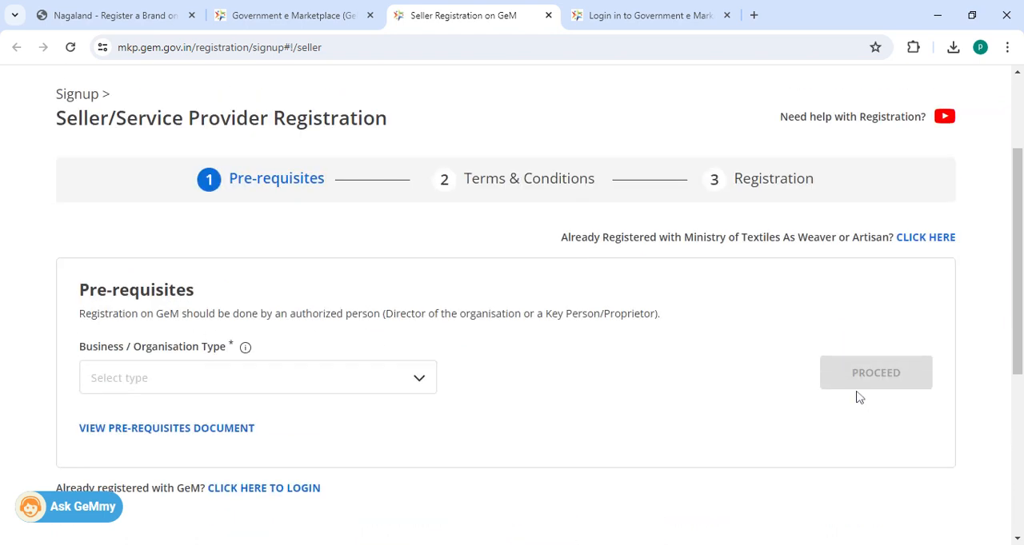
pyautogui.click(647, 16)
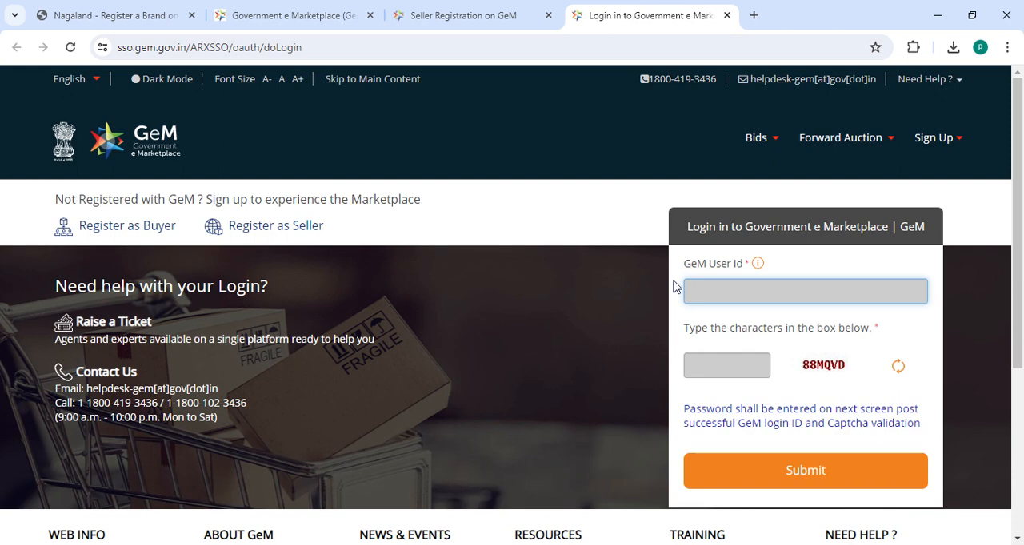
pyautogui.scroll(-3)
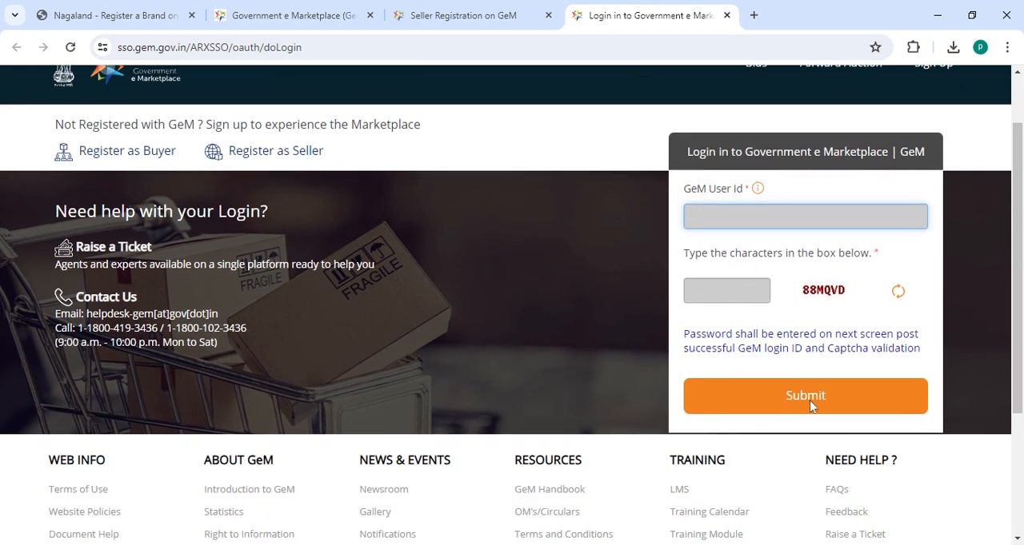
pyautogui.click(115, 14)
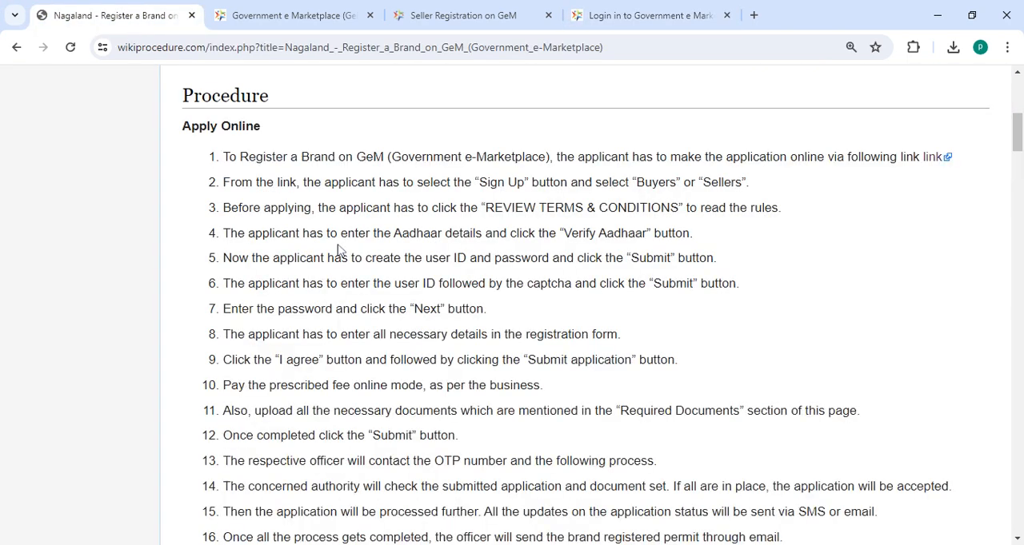
pyautogui.scroll(-3)
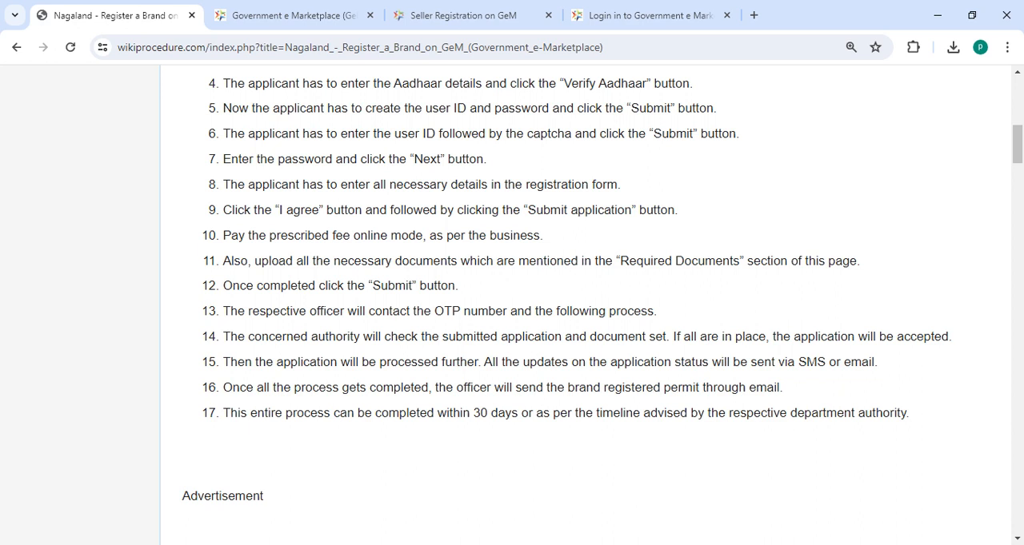
pyautogui.scroll(-3)
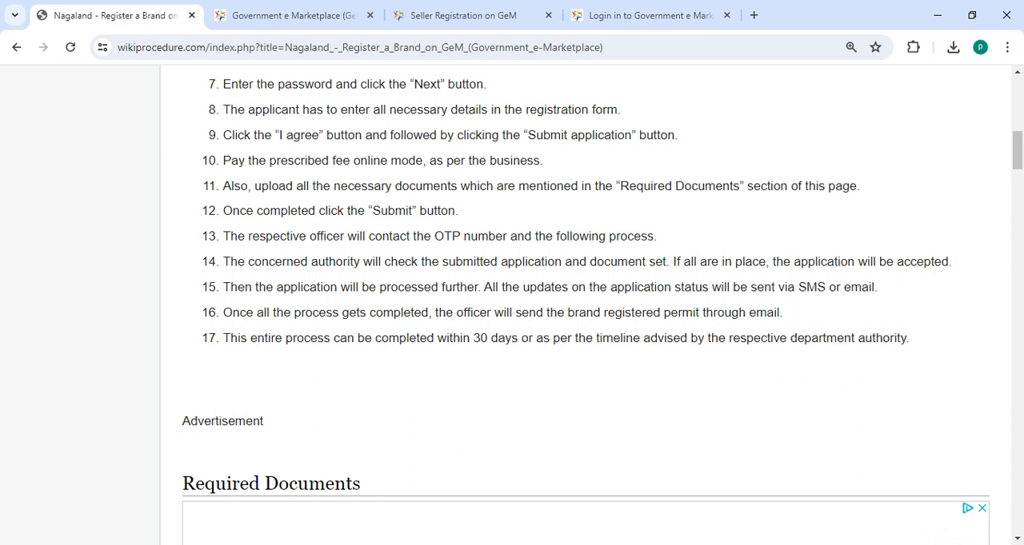
pyautogui.moveTo(201, 313)
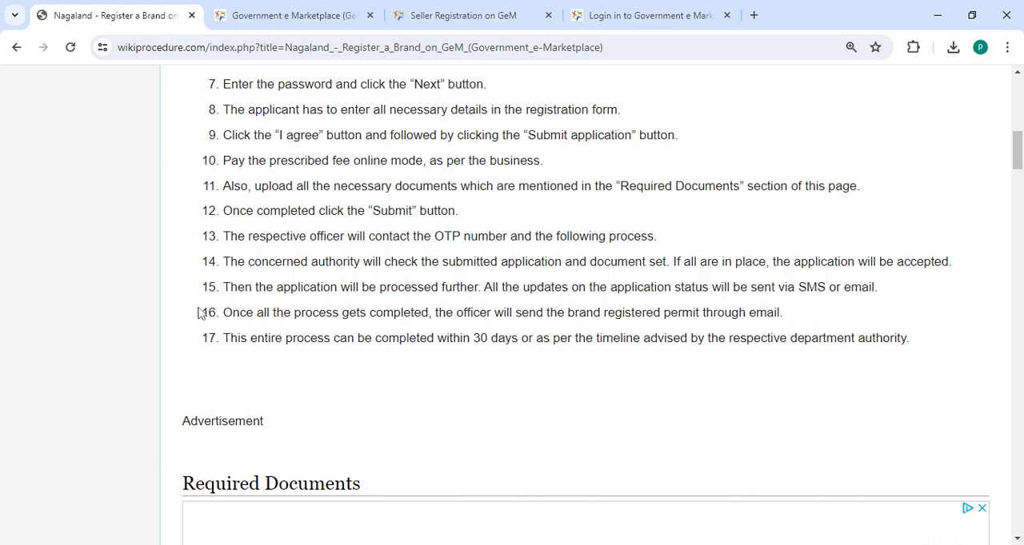
pyautogui.scroll(-3)
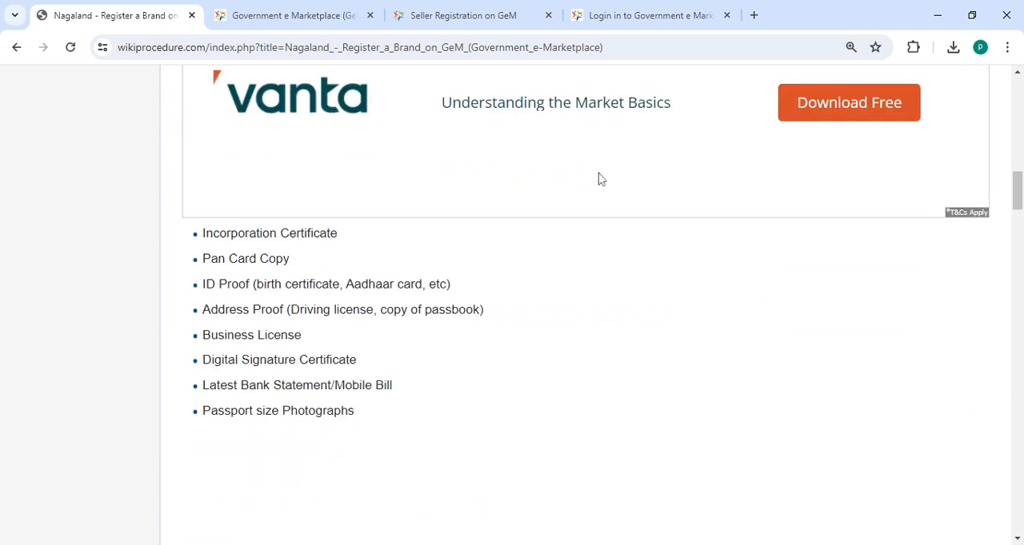
pyautogui.scroll(-3)
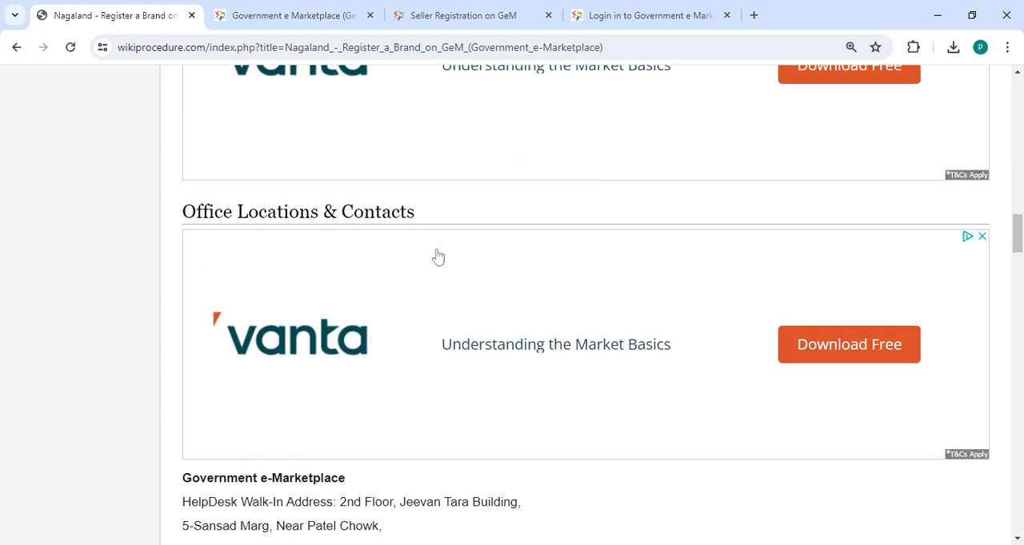
pyautogui.scroll(-3)
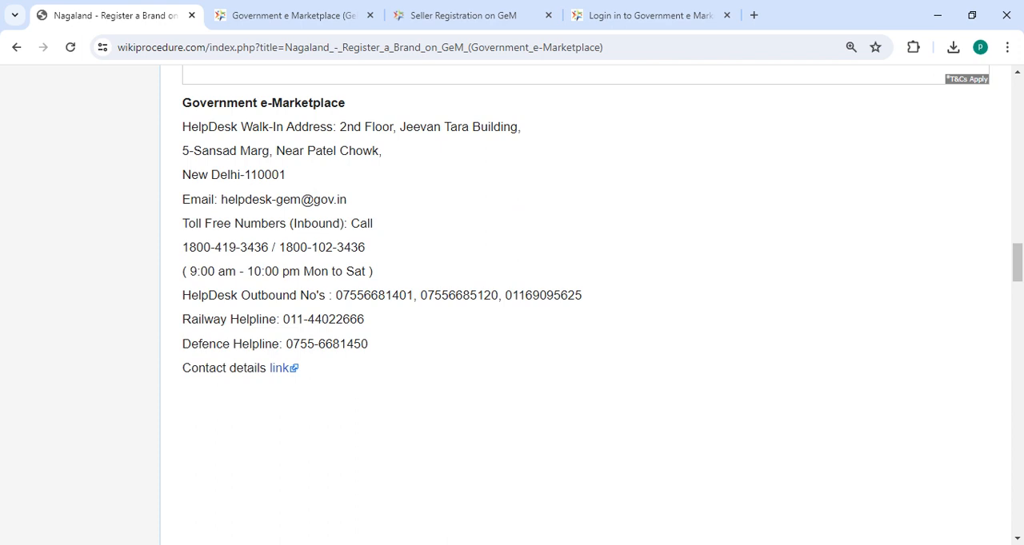
pyautogui.scroll(-3)
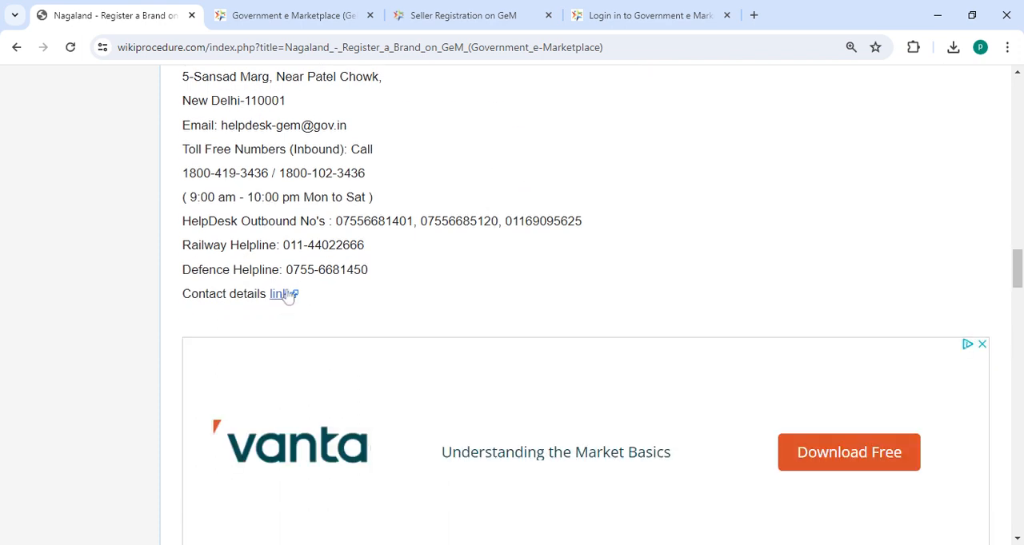
pyautogui.scroll(-3)
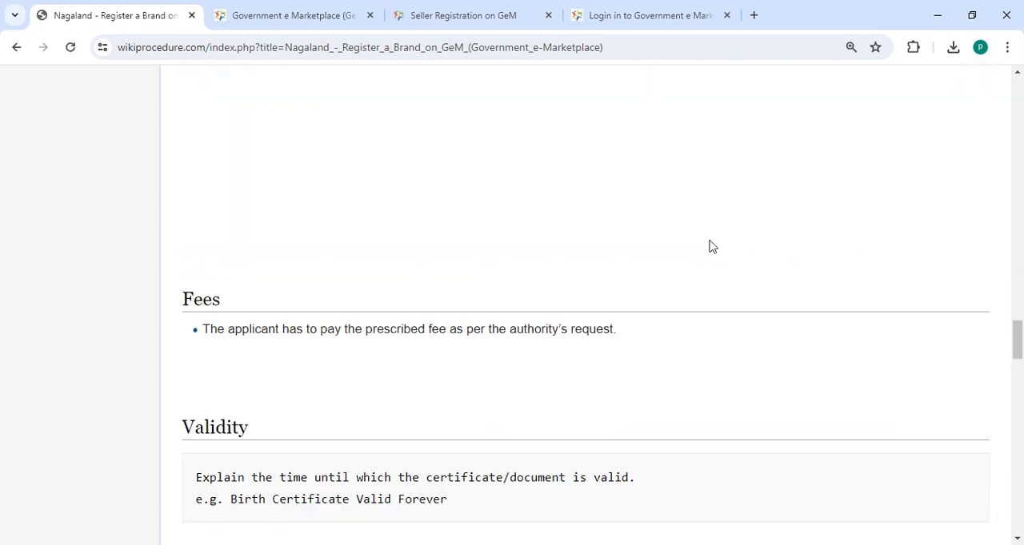
pyautogui.scroll(-3)
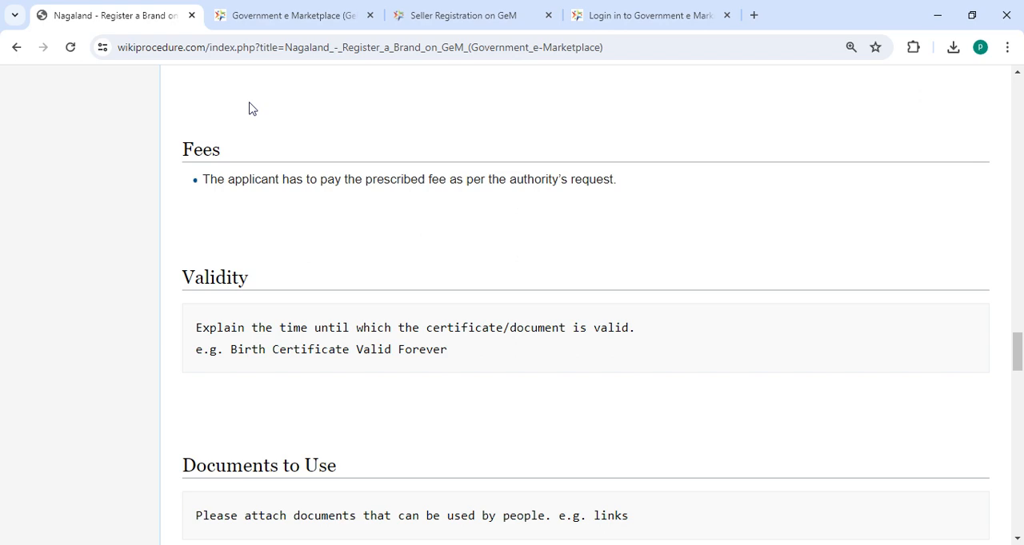
pyautogui.scroll(-3)
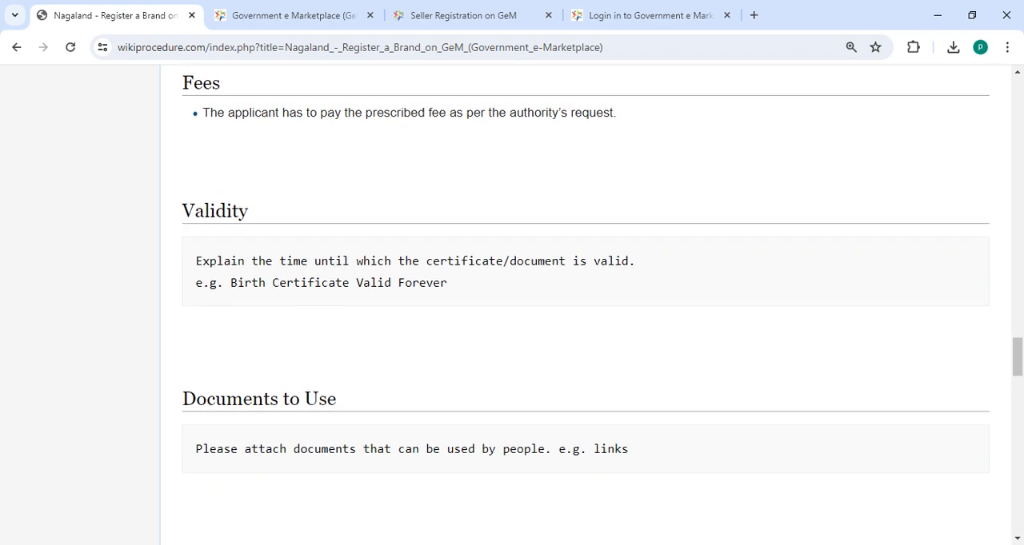
pyautogui.scroll(-3)
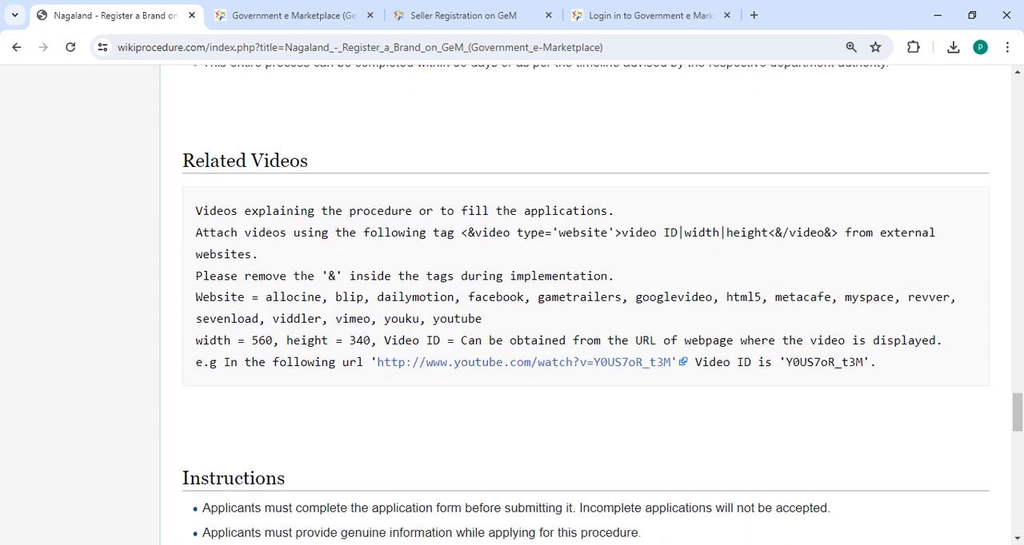
pyautogui.scroll(-3)
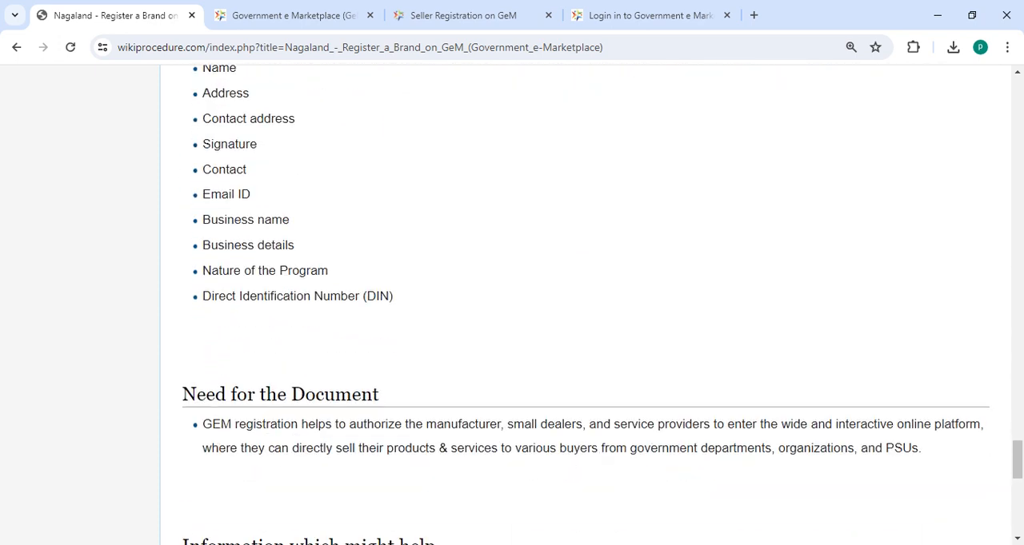
pyautogui.scroll(-3)
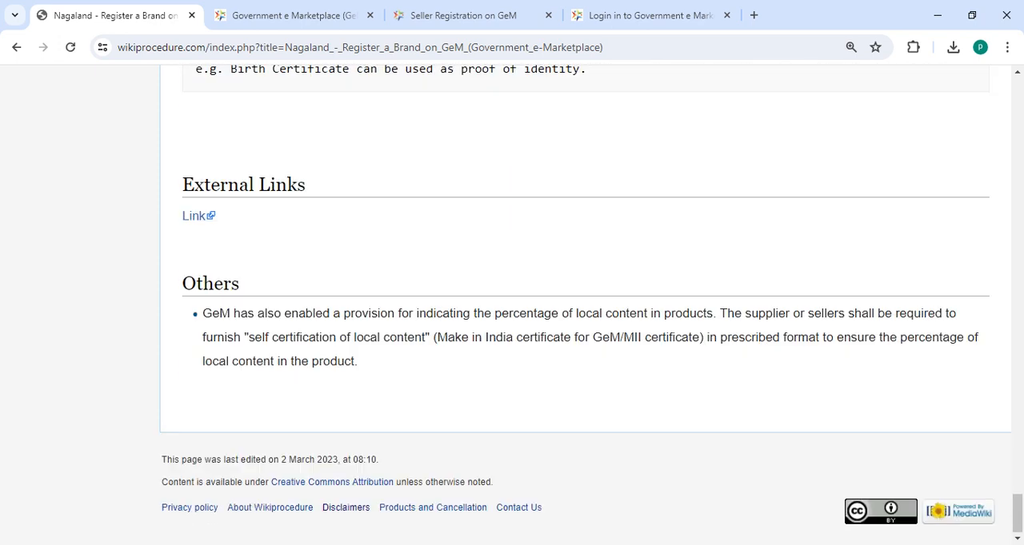
pyautogui.moveTo(1015, 160)
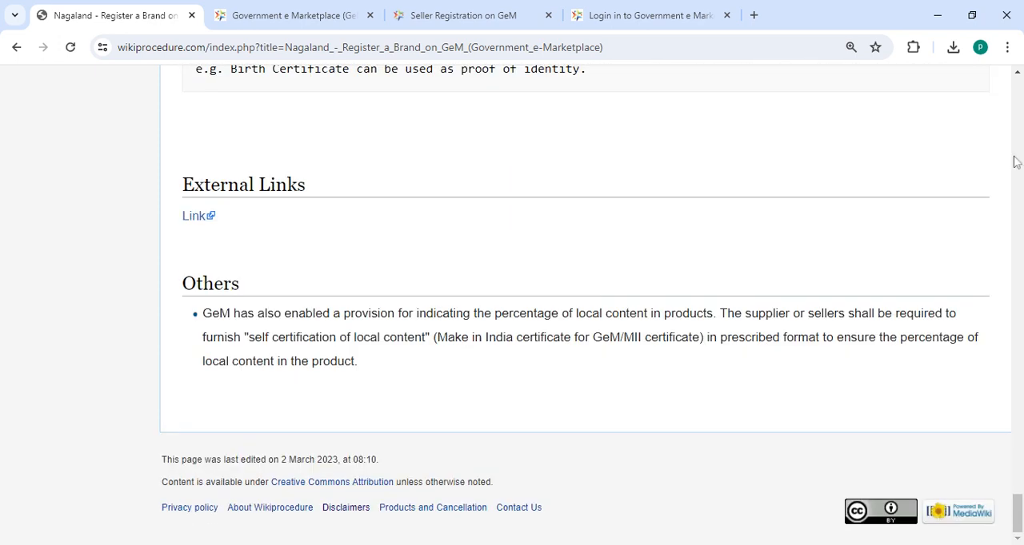